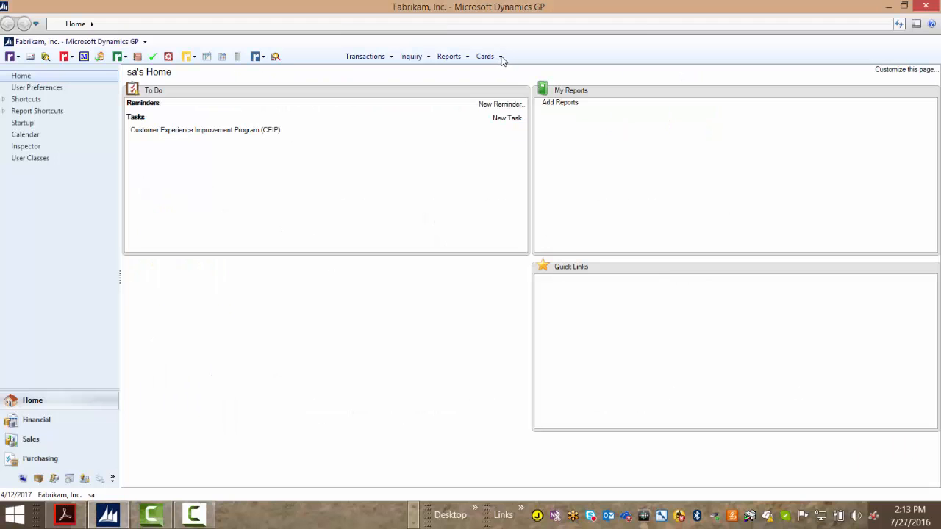
# Begin an account lookup in Account Maintenance by entering CASH in the Account field.
pyautogui.click(485, 55)
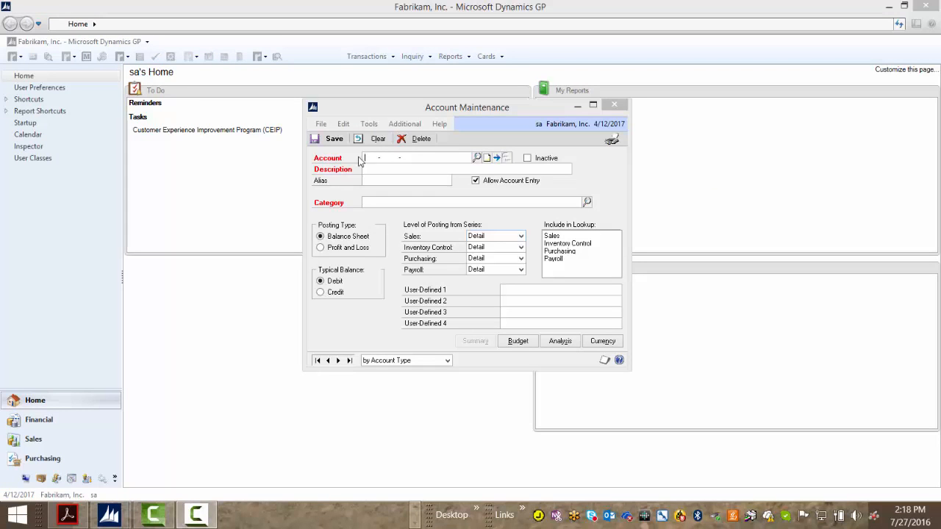
pyautogui.write('CAS-H   -')
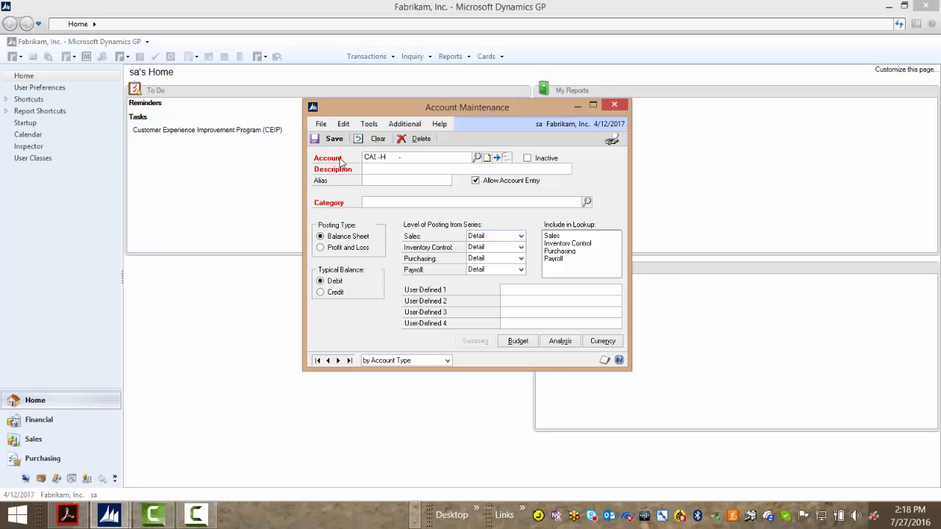
# Narrow the CASH matches with subset search BANK and load 000-1107-00 Cash in Bank - Singapore.
pyautogui.click(477, 156)
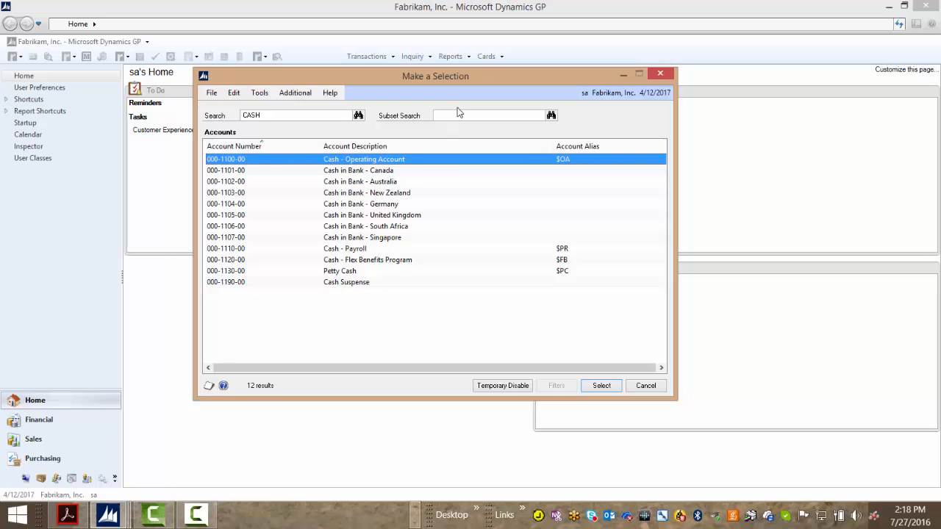
pyautogui.write('BANK')
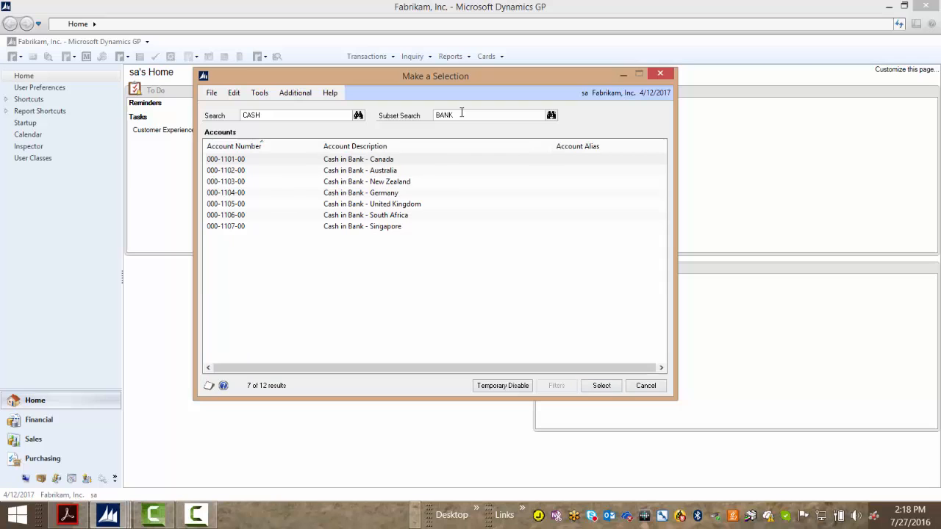
pyautogui.click(362, 227)
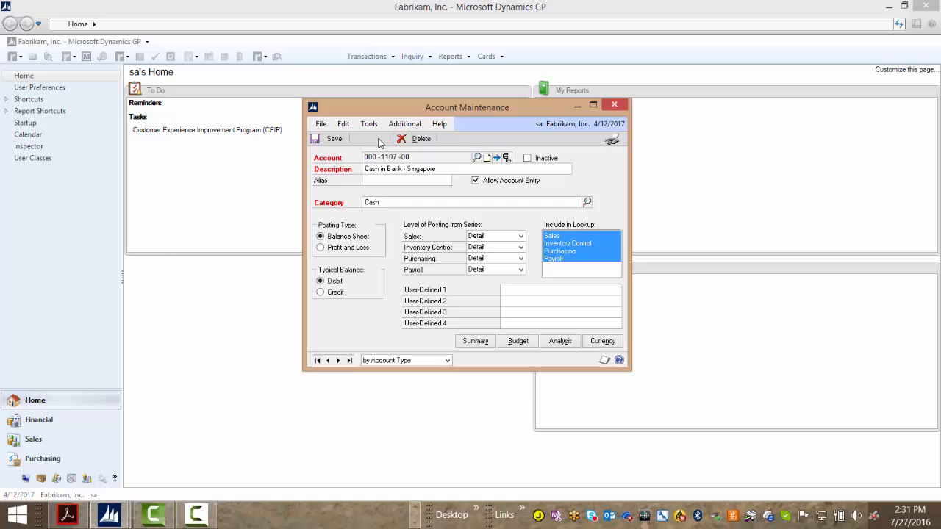
# Clear the loaded account and start a vendor search in Vendor Maintenance's Vendor ID field.
pyautogui.click(378, 138)
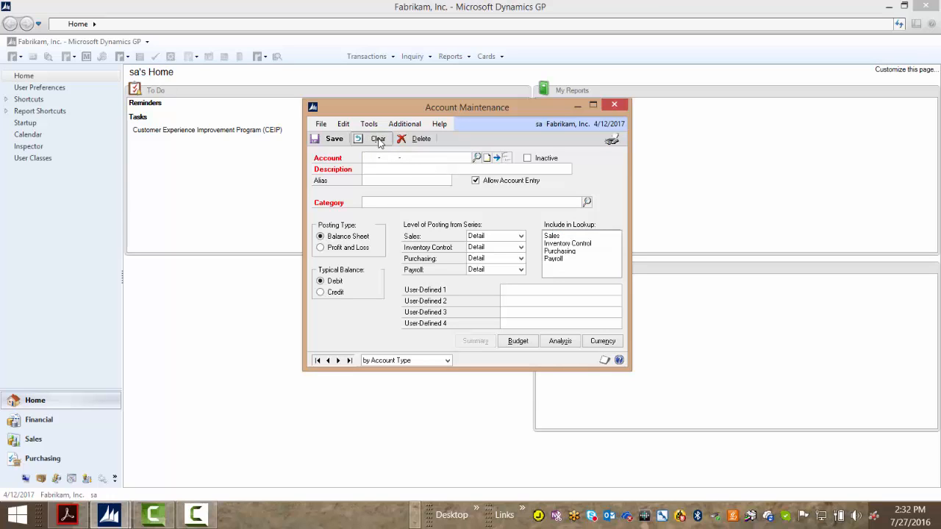
pyautogui.write('PE1-TY')
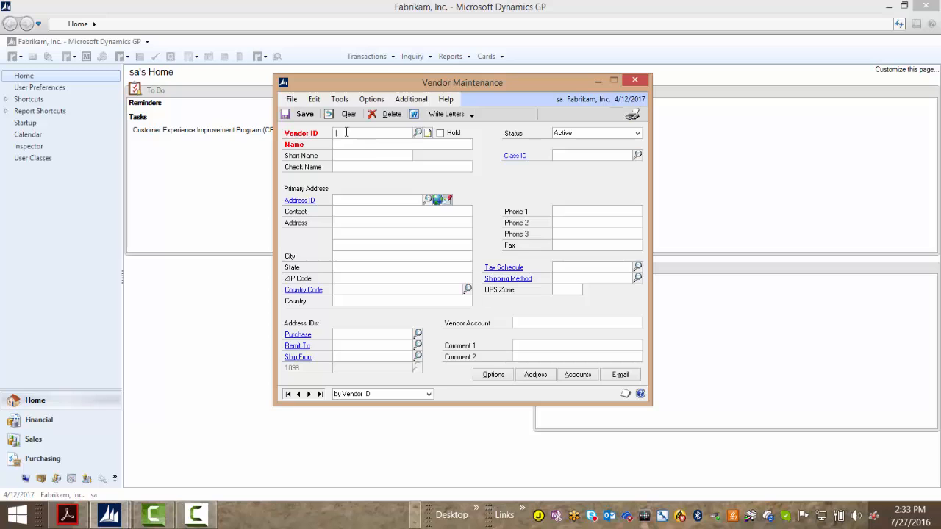
# Search Vendor ID for CHICAGO to list the 17 vendors located there.
pyautogui.write('CHICAGO')
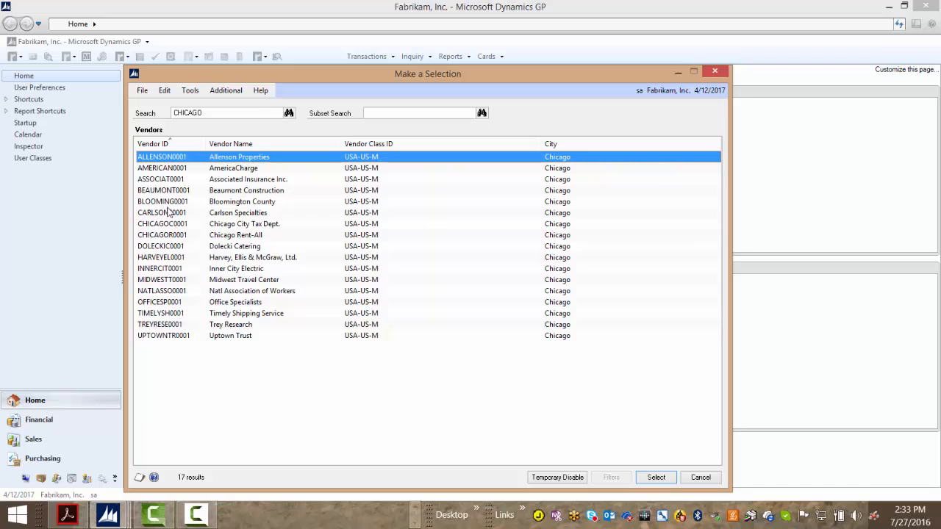
pyautogui.moveTo(217, 230)
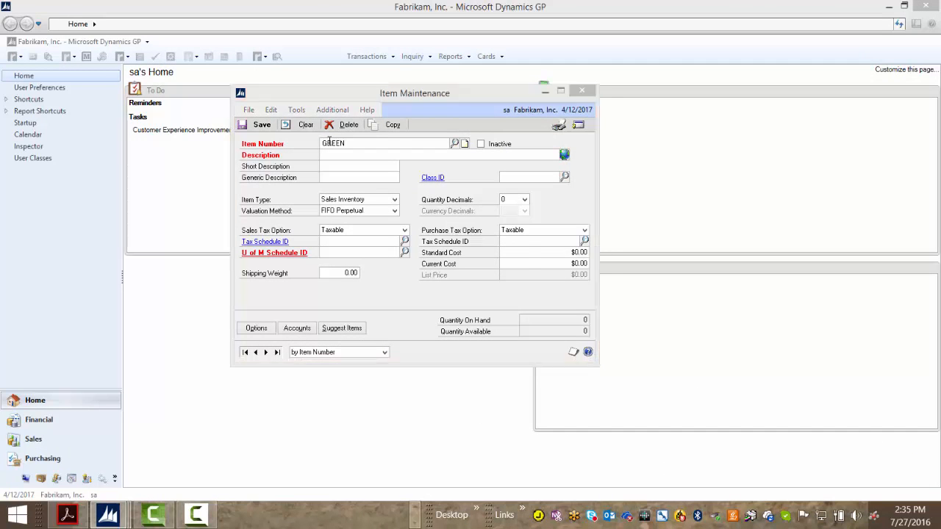
# List the 6 items matching GREEN in the item selection window.
pyautogui.click(455, 144)
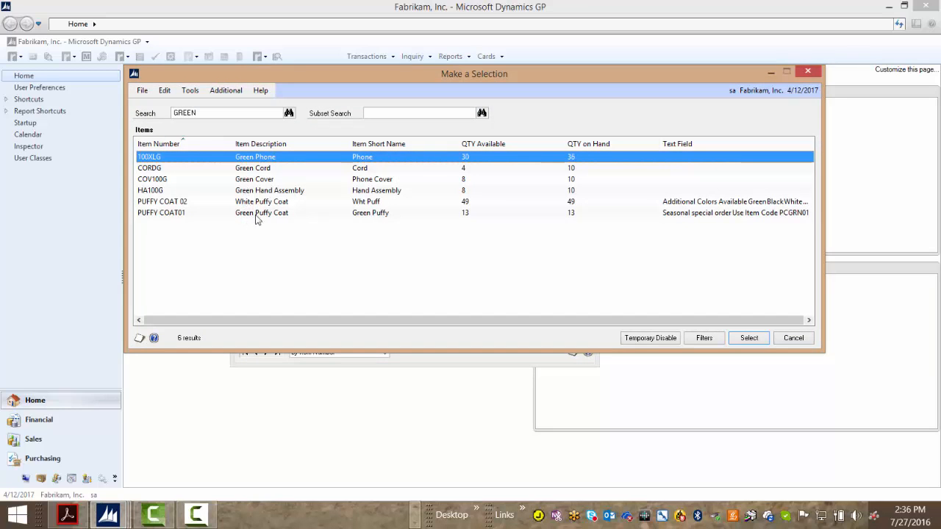
pyautogui.moveTo(500, 151)
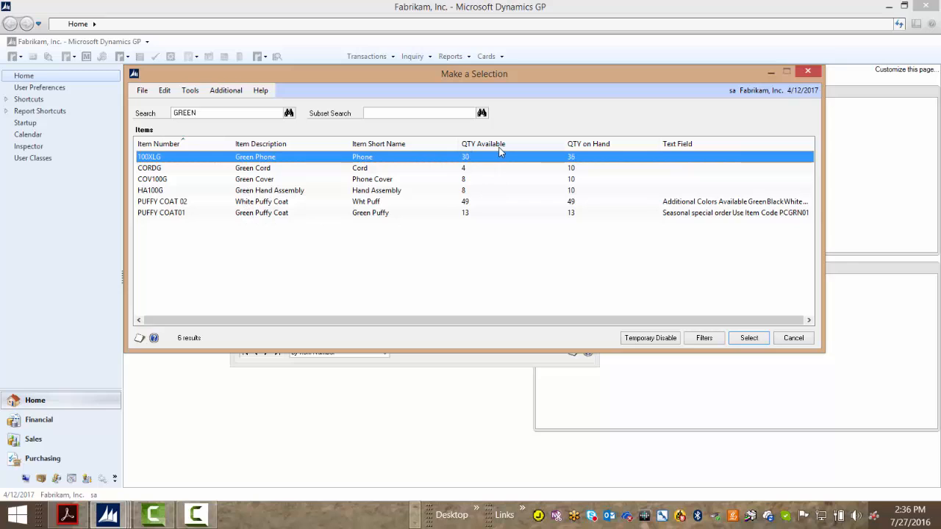
pyautogui.moveTo(596, 153)
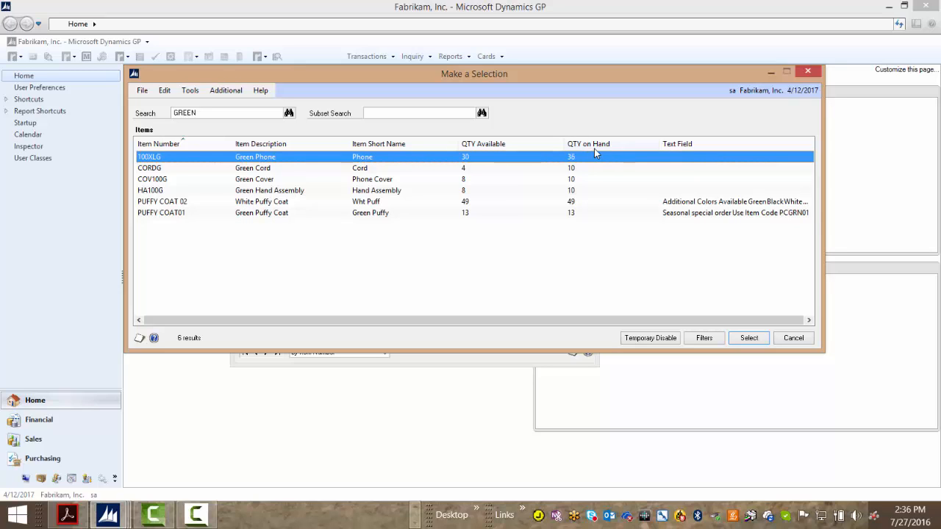
pyautogui.moveTo(600, 154)
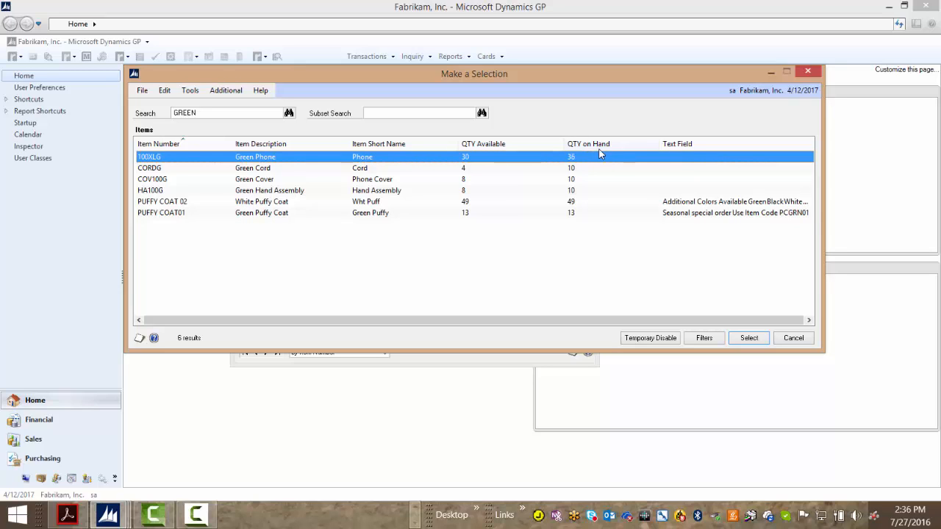
pyautogui.moveTo(675, 213)
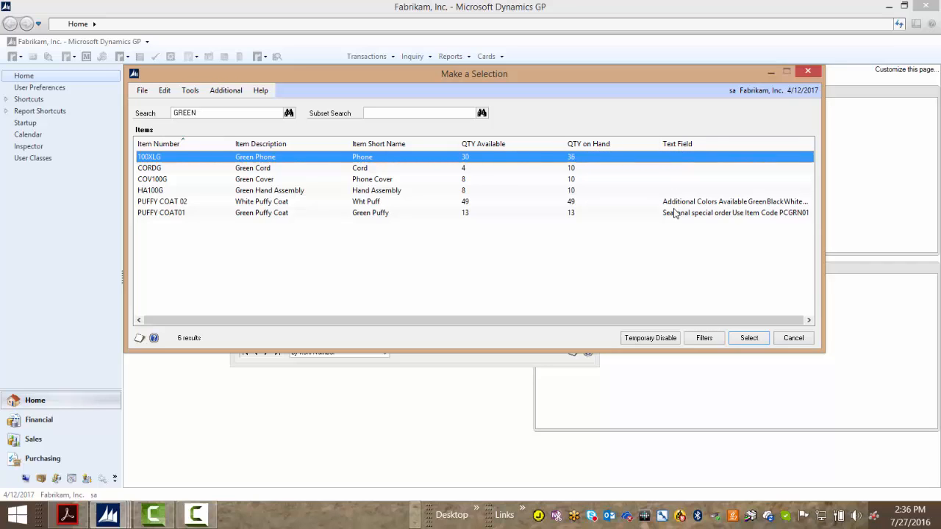
pyautogui.moveTo(762, 208)
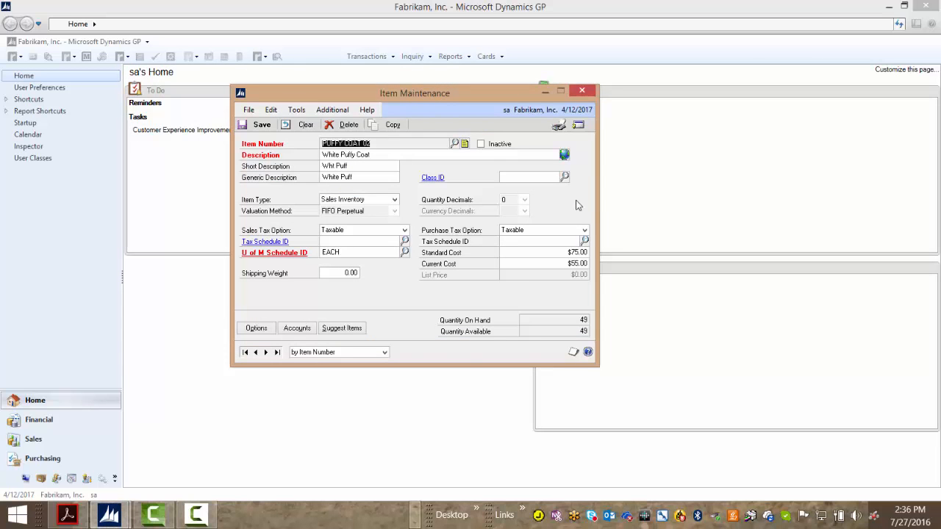
# Close Item Maintenance and start a new Sales Transaction Entry for a customer lookup on WEST.
pyautogui.click(583, 91)
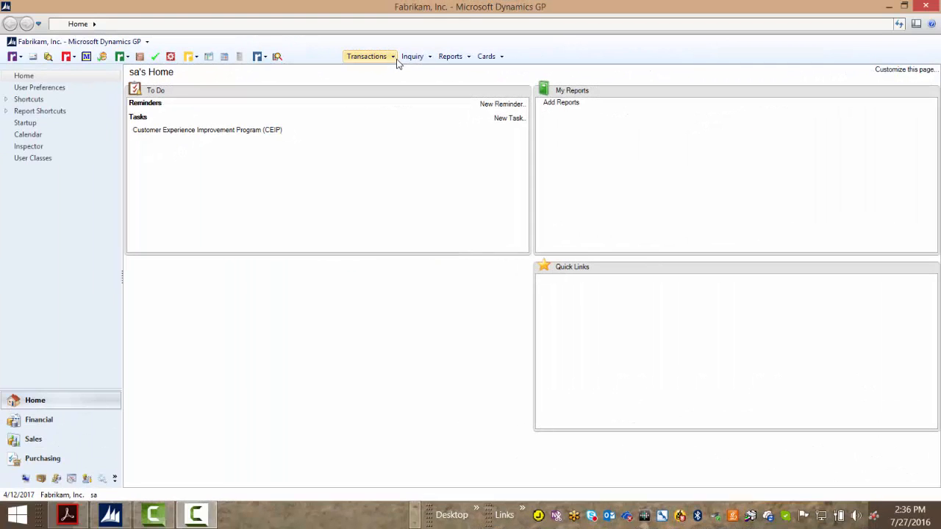
pyautogui.click(367, 56)
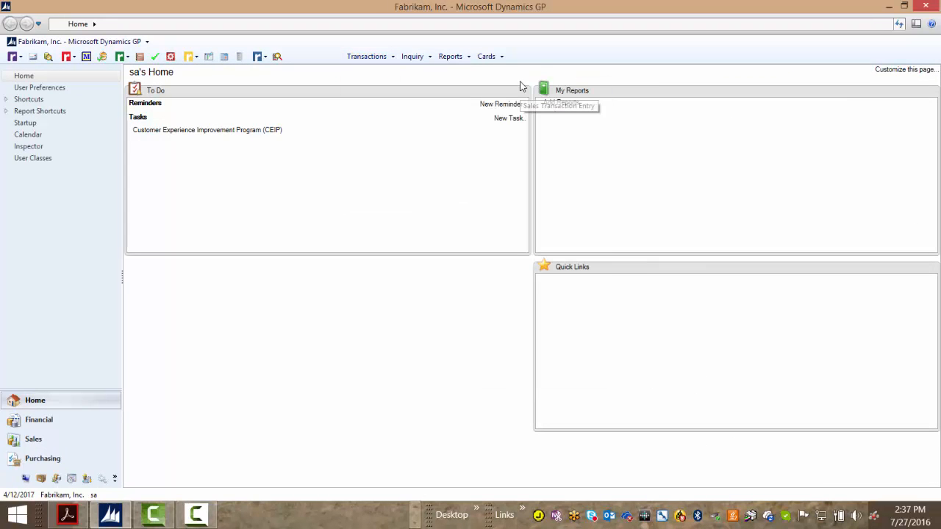
pyautogui.click(559, 106)
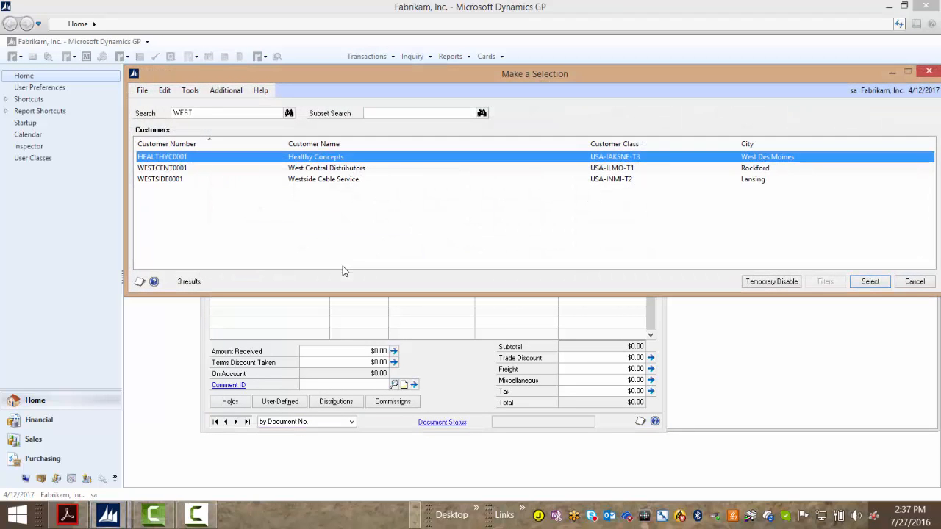
# Bill the invoice to WESTSIDE0001 Westside Cable Service and add COV100G Green Cover at $9.95 via a GR lookup.
pyautogui.click(870, 281)
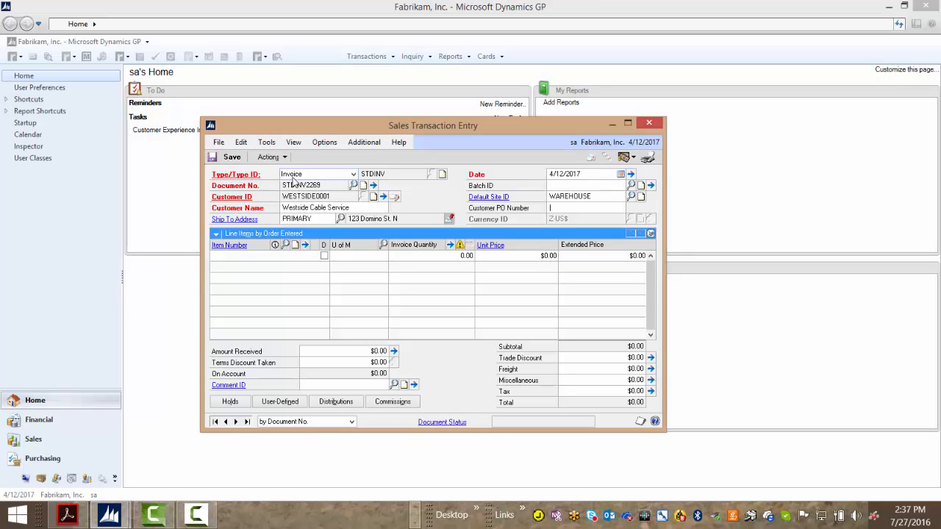
pyautogui.write('GR')
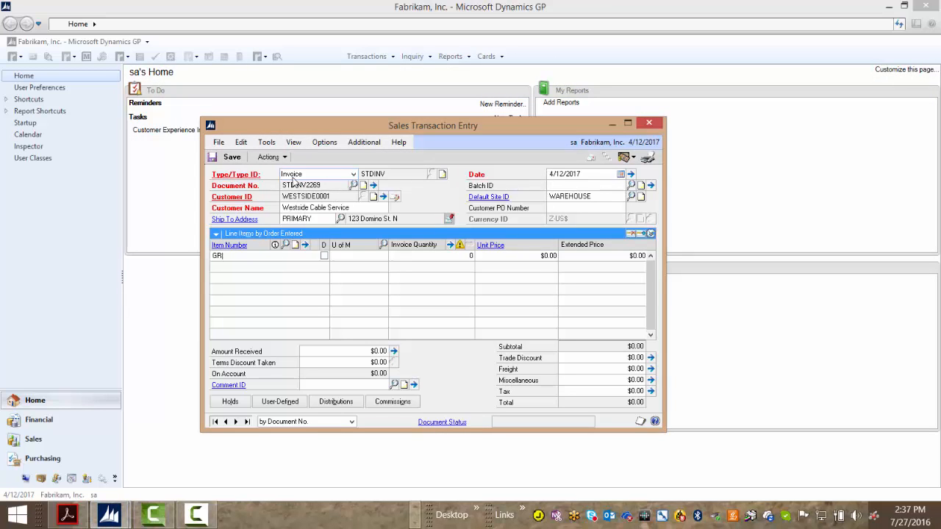
pyautogui.click(275, 244)
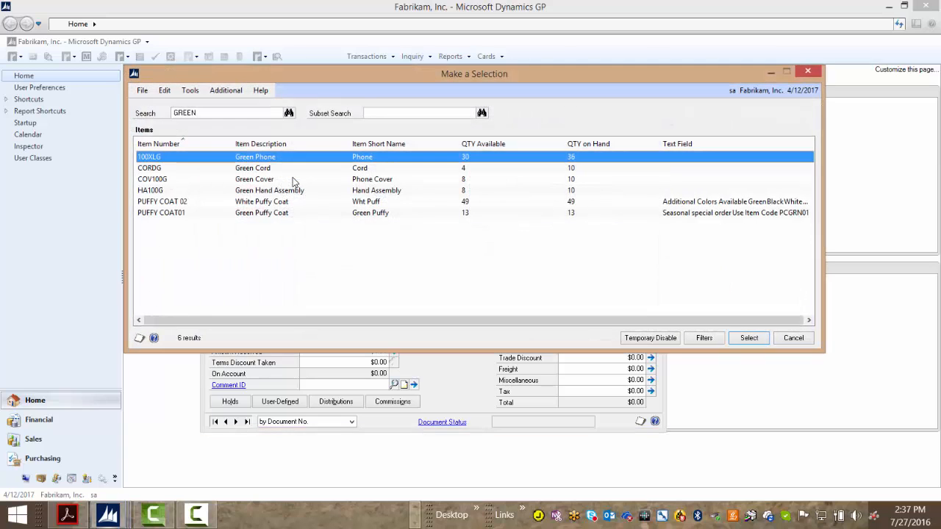
pyautogui.click(253, 180)
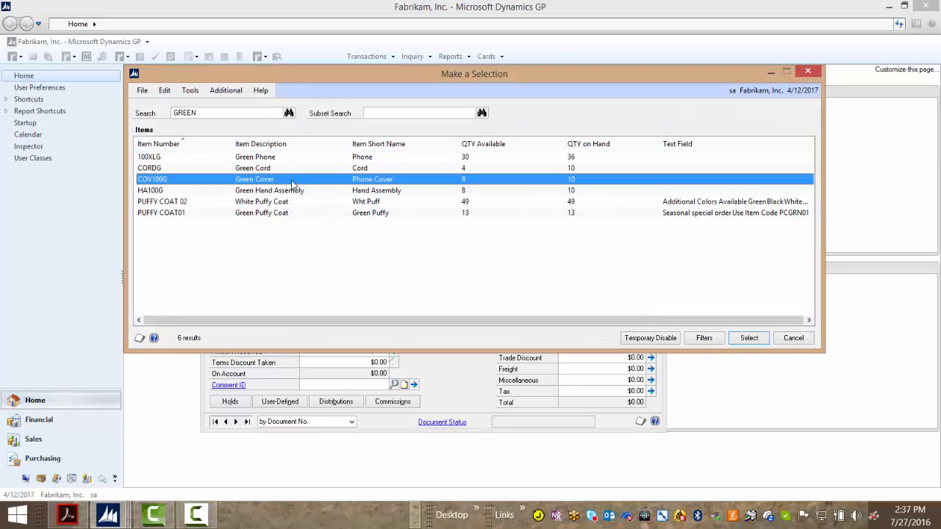
pyautogui.click(749, 337)
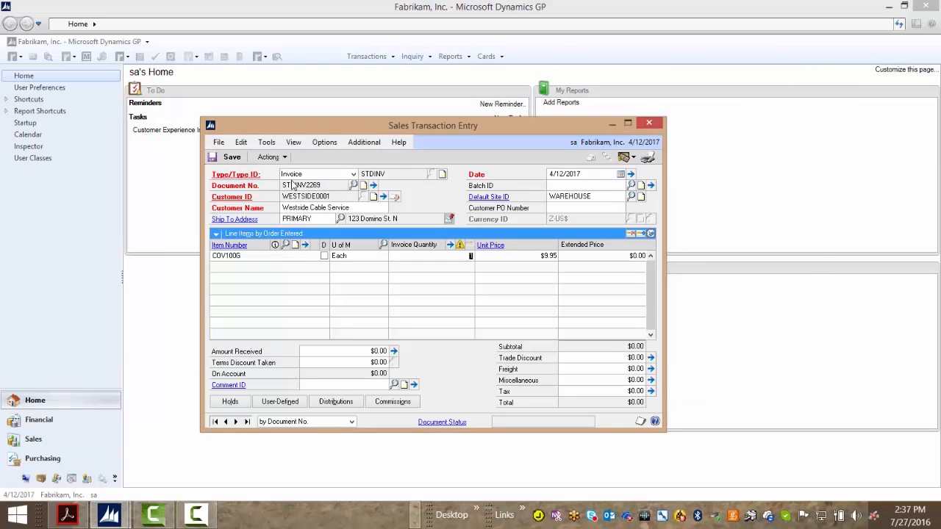